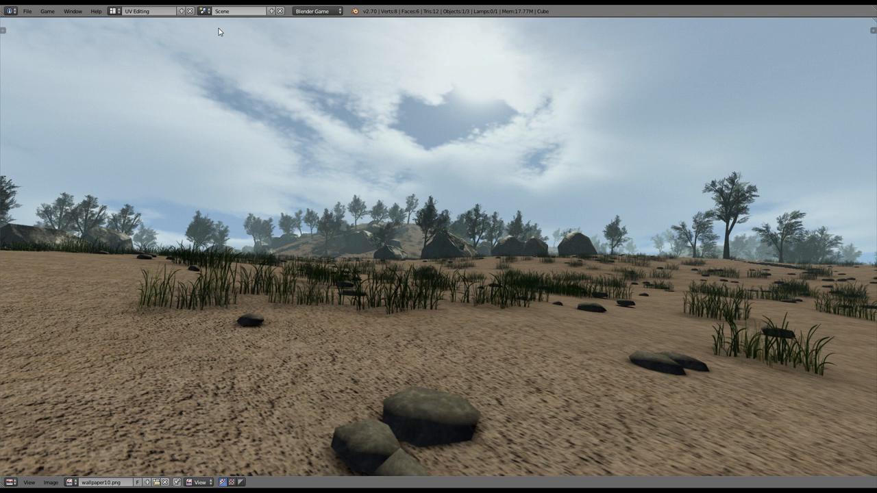
- Switch to the Default screen layout showing the grass patches, rocks and trees
{"action": "left_click", "coordinate": [147, 11]}
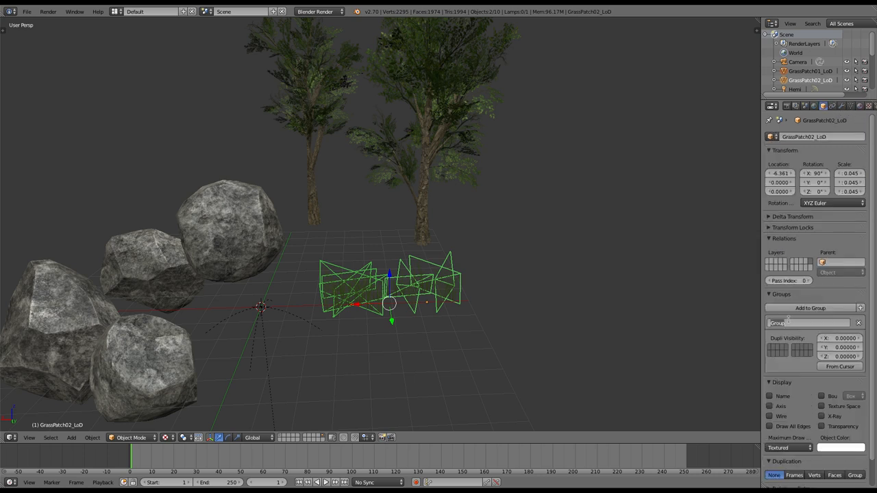
- Select the rocks and name their group 'stones'
{"action": "left_click", "coordinate": [144, 370]}
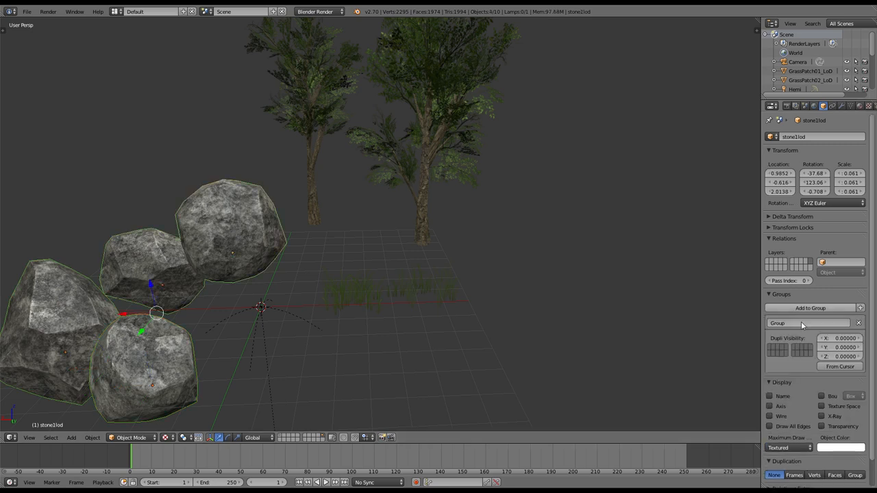
{"action": "type", "text": "stones"}
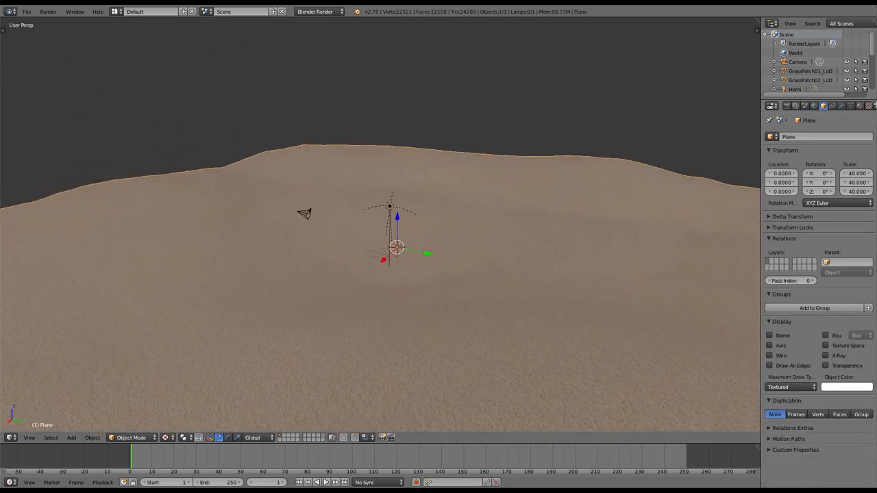
- Change the terrain plane's particle system type from Emitter to Hair
{"action": "left_click", "coordinate": [830, 105]}
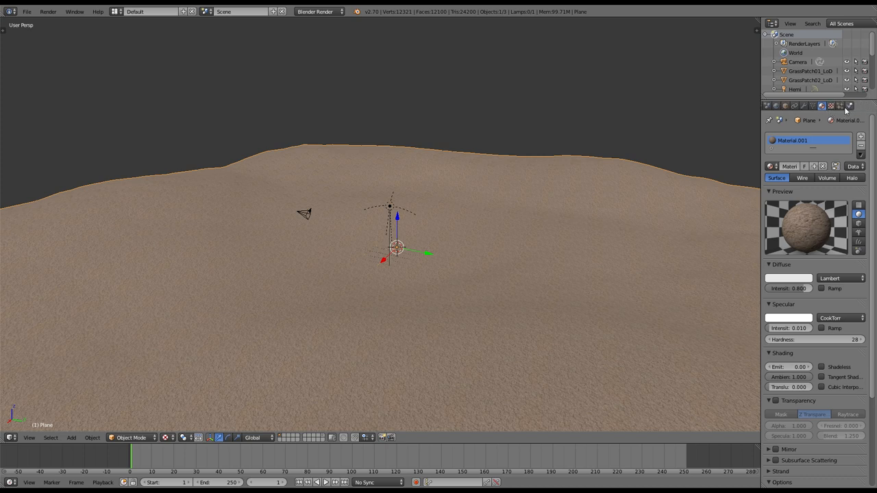
{"action": "left_click", "coordinate": [840, 106]}
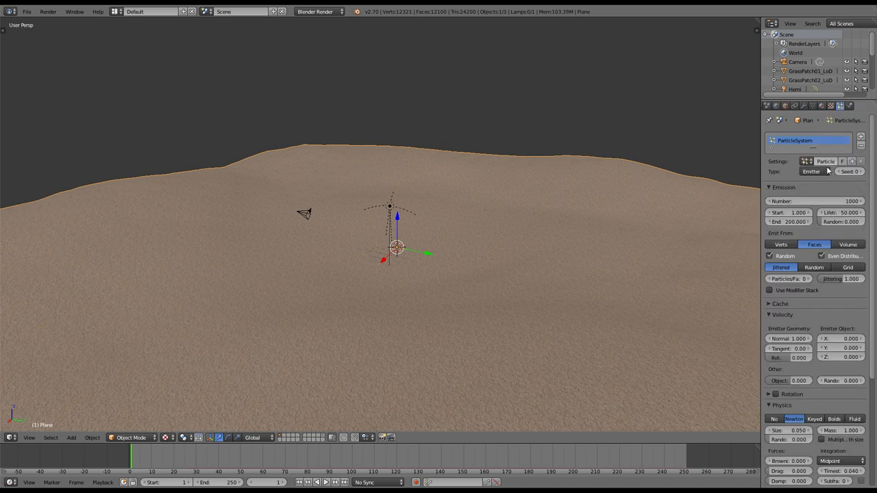
{"action": "left_click", "coordinate": [821, 161]}
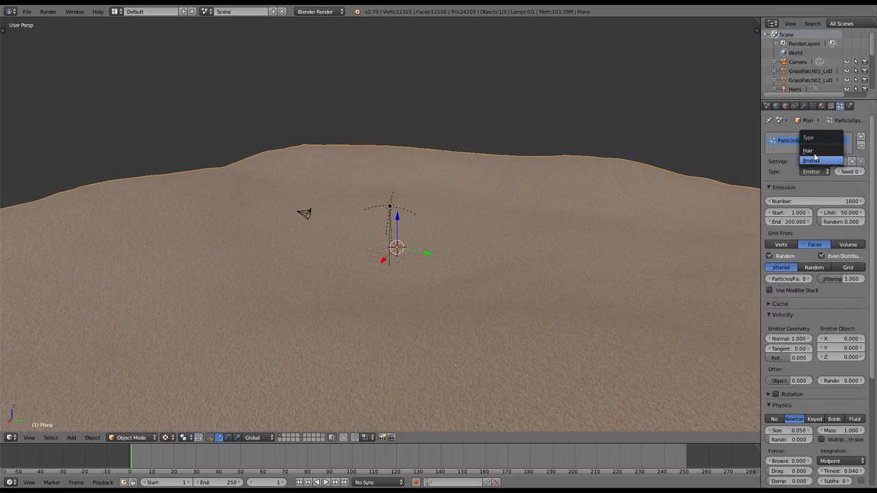
{"action": "left_click", "coordinate": [808, 150]}
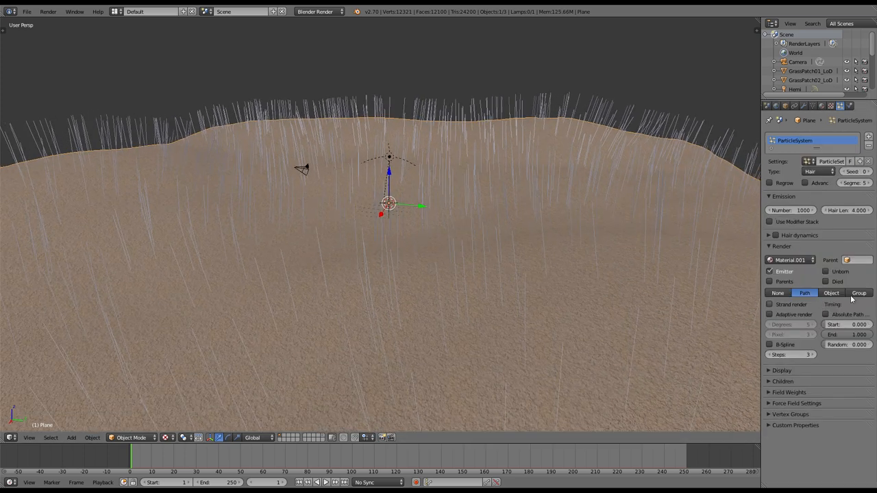
- Render hair as the grass group, picked randomly, with Random Size 0.117
{"action": "left_click", "coordinate": [859, 292]}
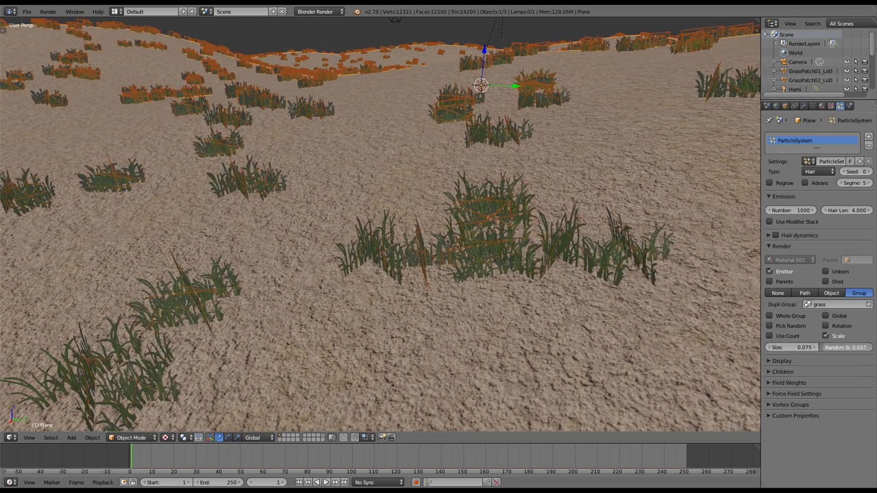
{"action": "left_click_drag", "start_coordinate": [823, 348], "coordinate": [857, 347]}
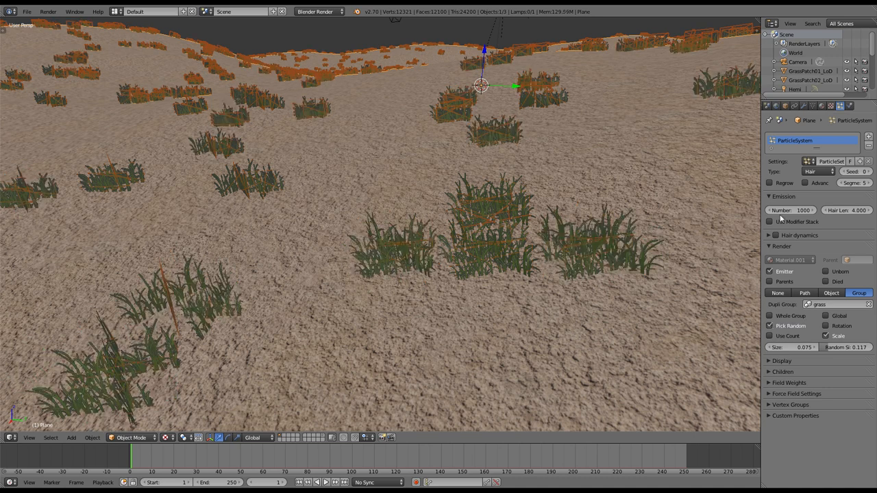
{"action": "mouse_move", "coordinate": [804, 188]}
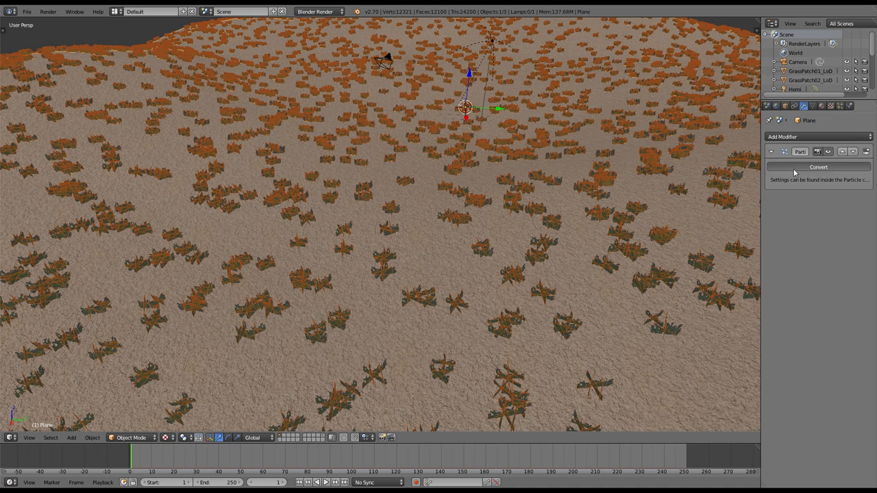
- Convert the particle system modifier into real grass patch objects
{"action": "left_click", "coordinate": [818, 167]}
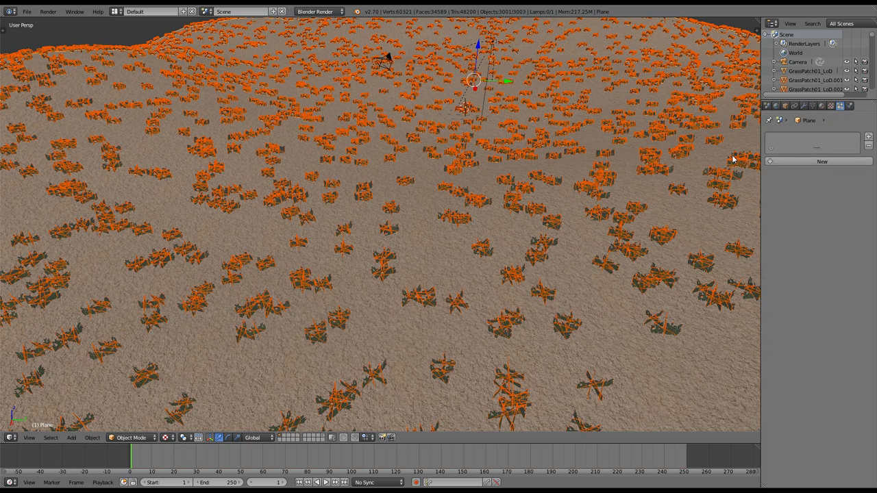
- Press M twice to adjust the camera and lamp while viewing the grass
{"action": "key", "text": "m"}
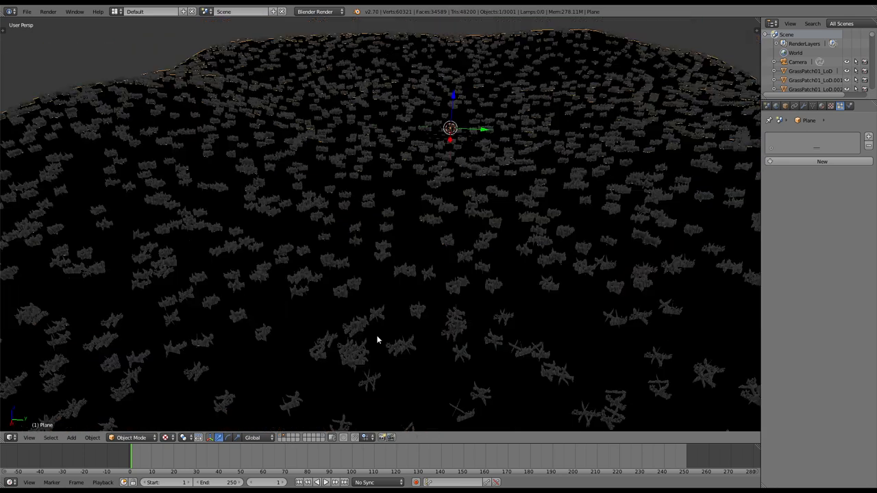
{"action": "key", "text": "m"}
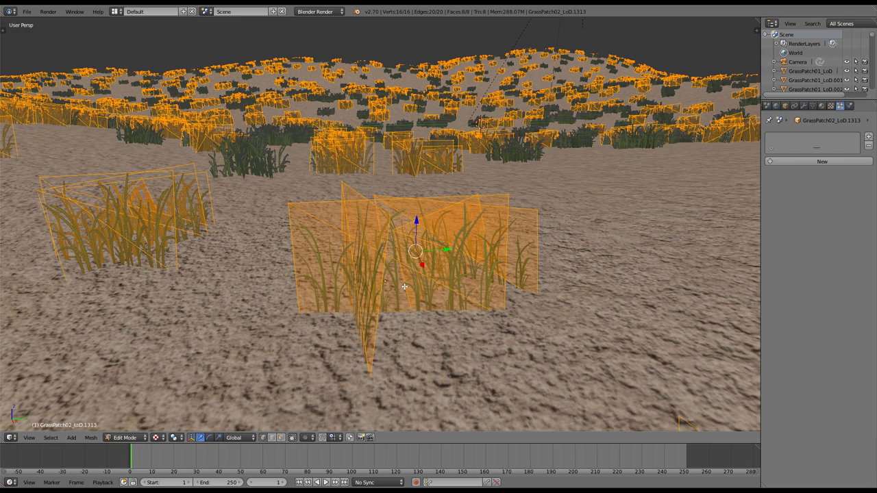
- Leave Edit Mode on grass patch GrassPatch02_LoD.1313, returning to Object Mode
{"action": "key", "text": "Tab"}
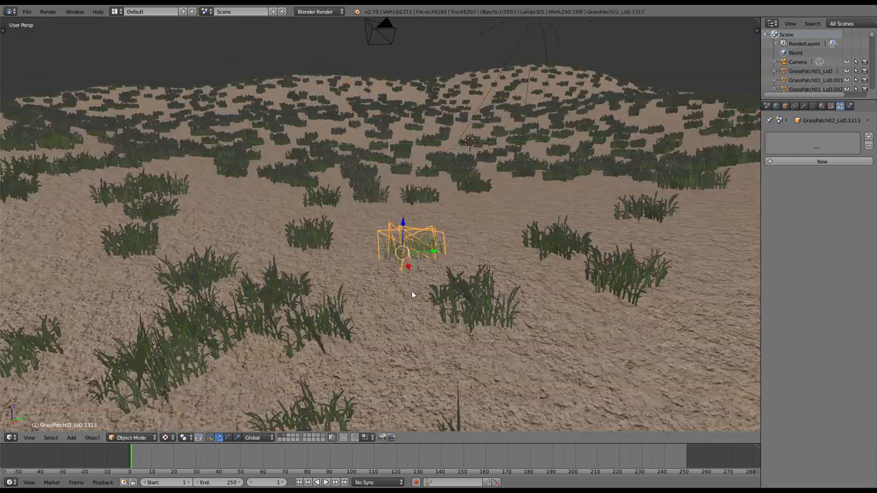